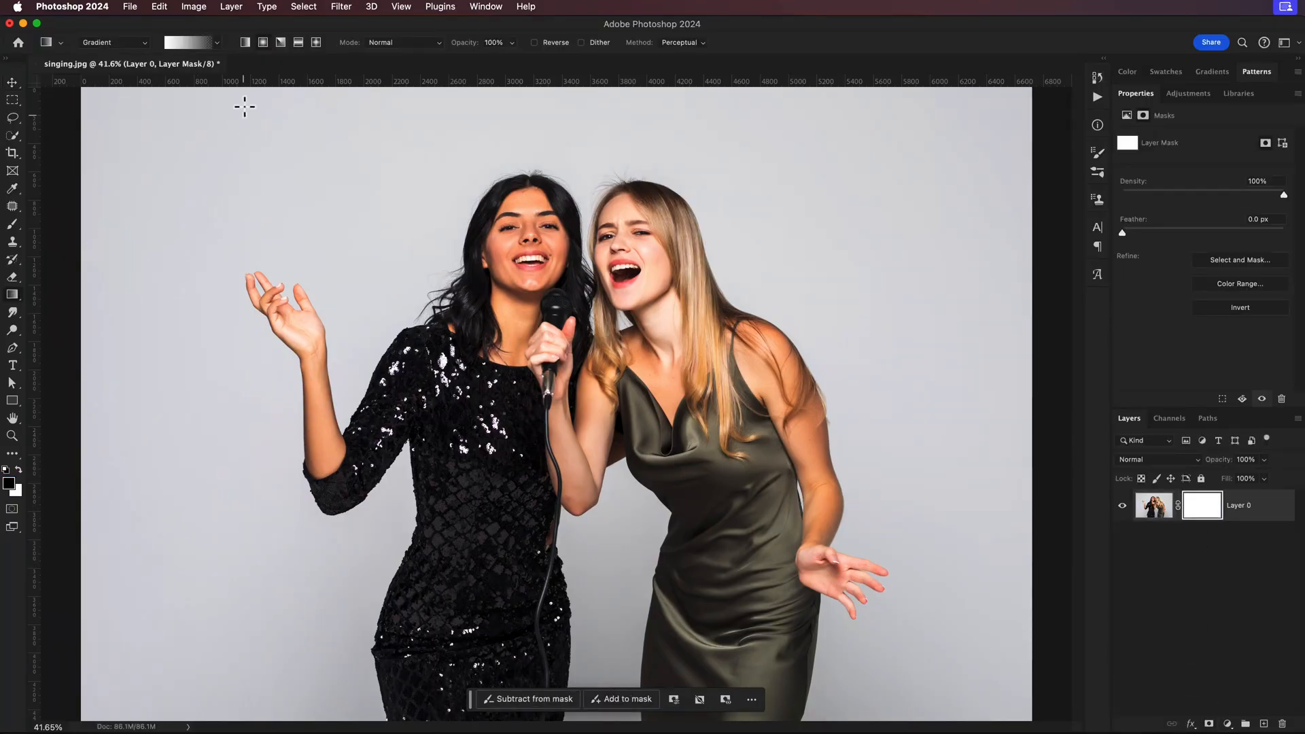
- Begin the fade gradient on the singers photo's white layer mask
{"action": "left_click", "coordinate": [187, 42]}
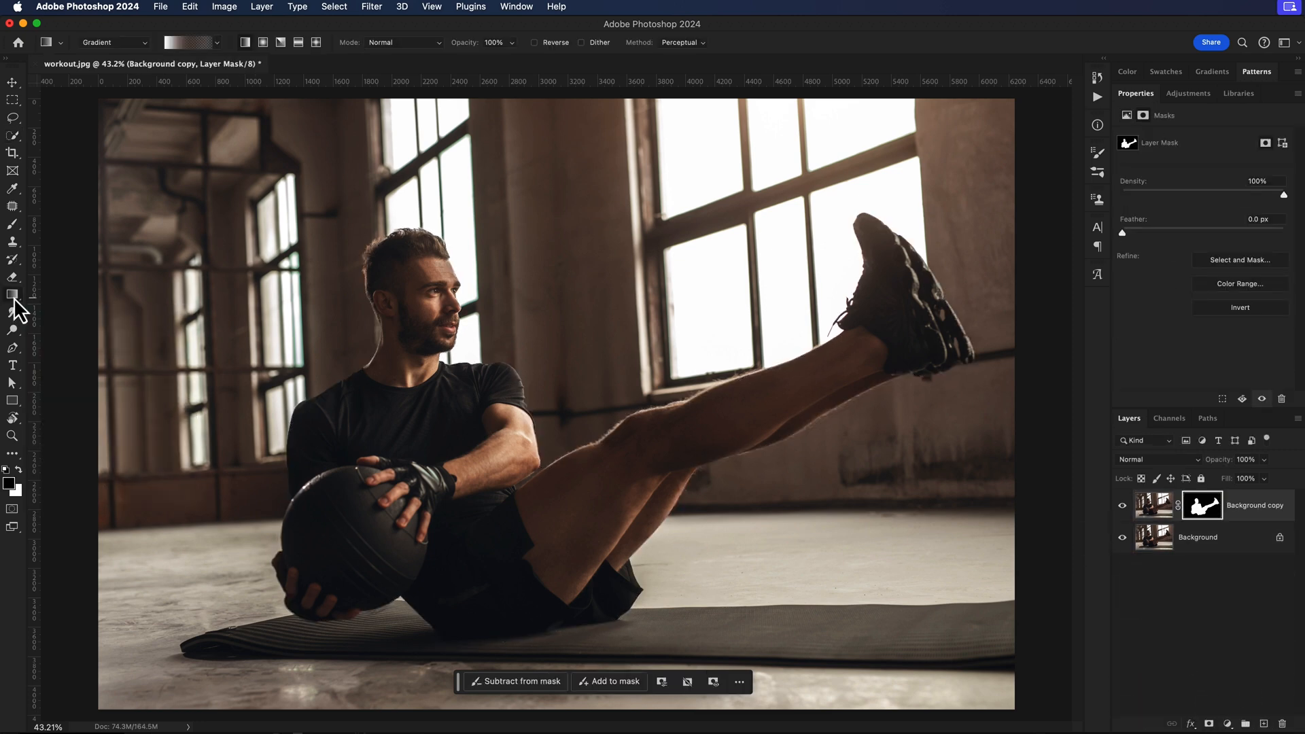
- Choose the Gradient tool over the workout photo with its masked subject copy
{"action": "left_click", "coordinate": [218, 42]}
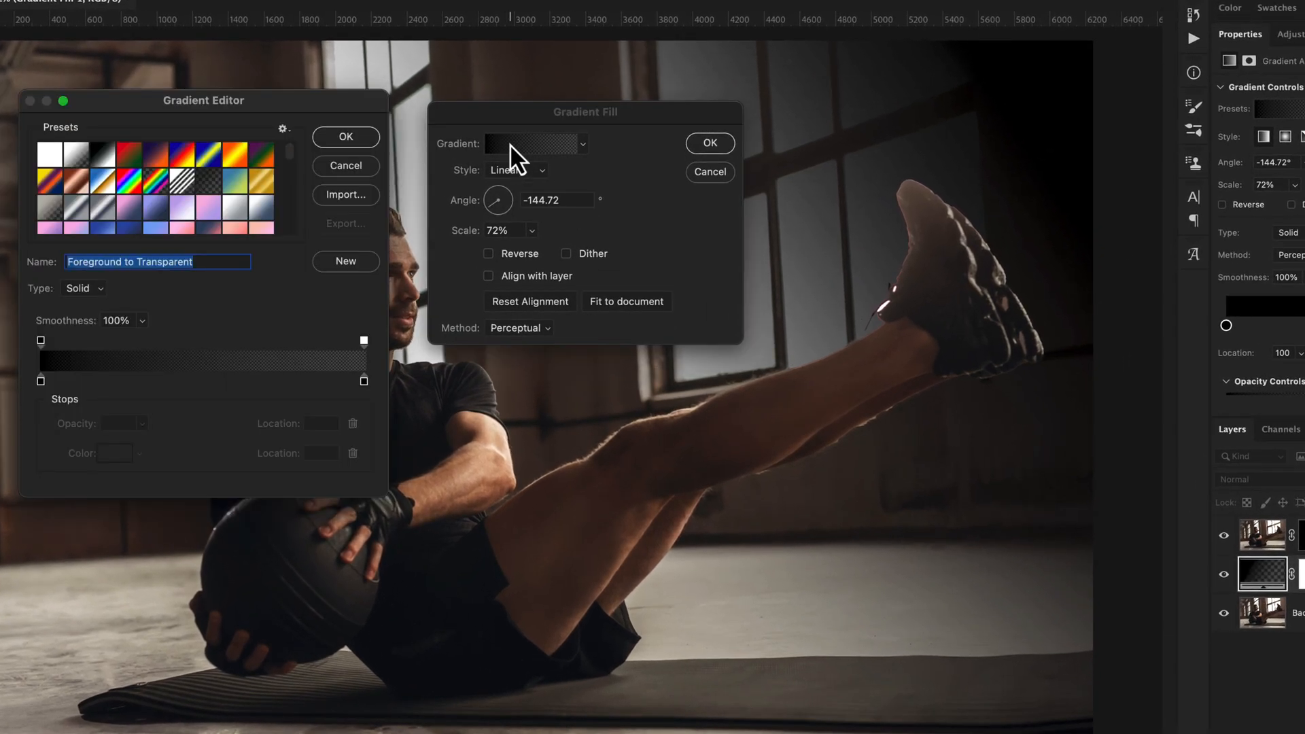
- Set the gradient fill's starting colour stop to white
{"action": "left_click", "coordinate": [39, 381]}
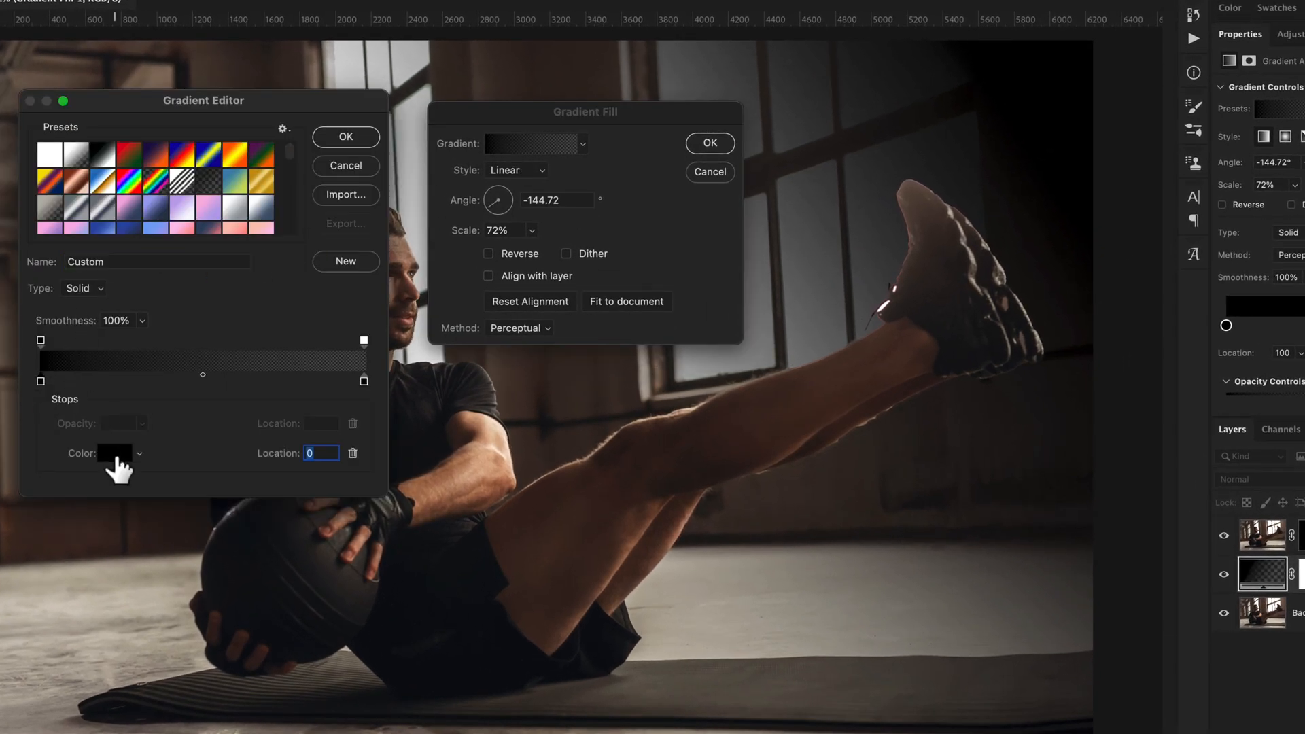
{"action": "left_click", "coordinate": [110, 454]}
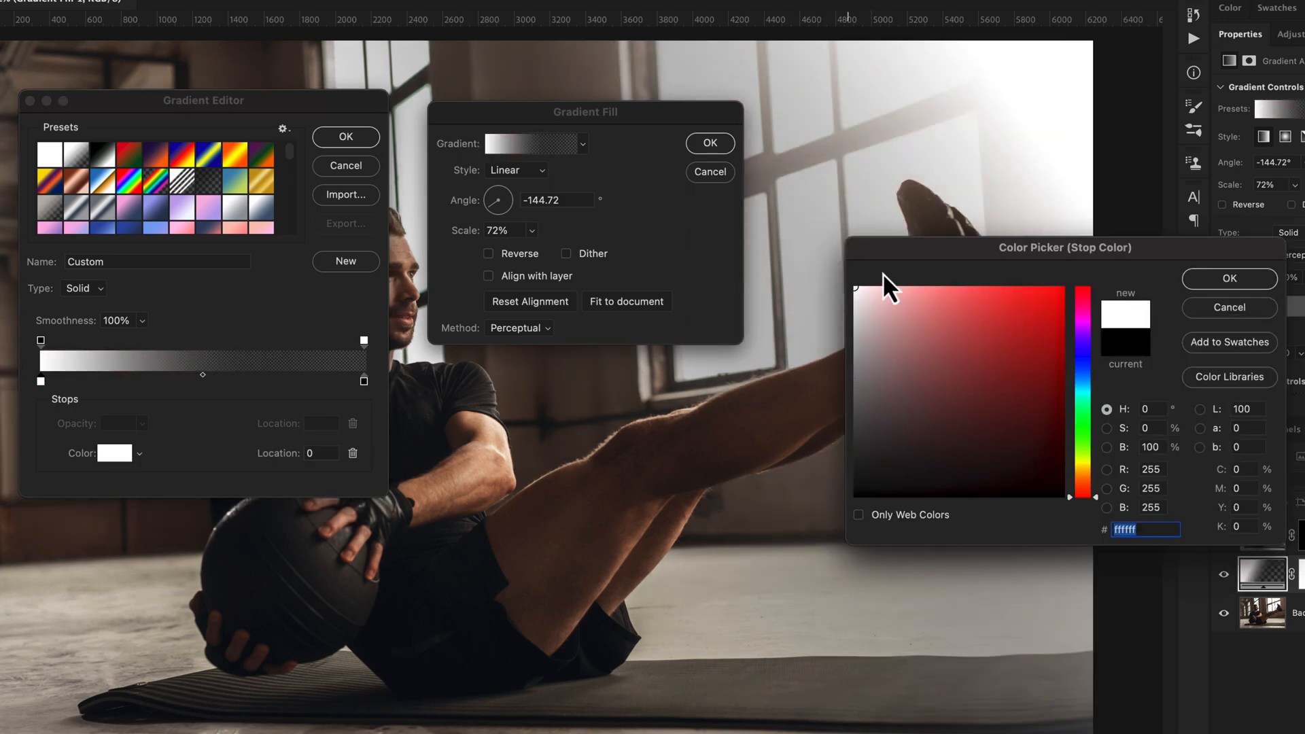
{"action": "left_click", "coordinate": [1229, 277]}
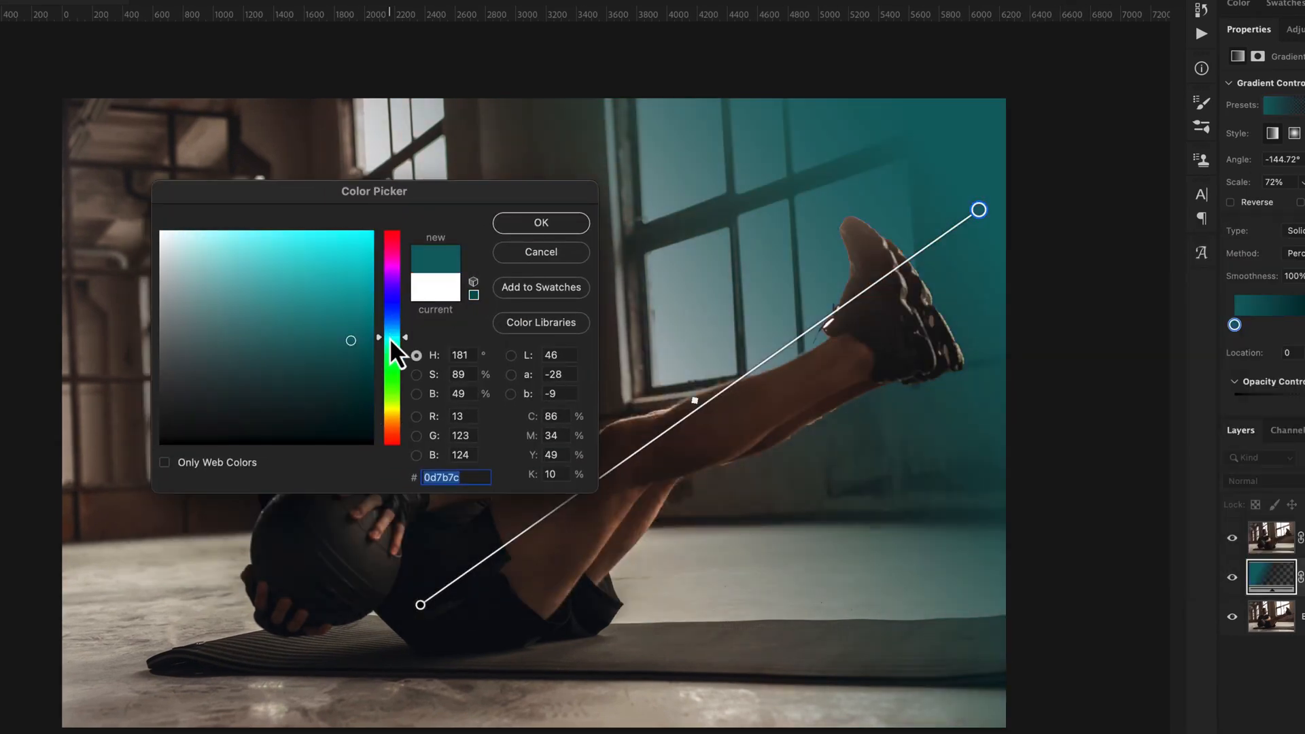
- Shift the gradient stop colour to teal, then to blue, previewing on the canvas
{"action": "left_click", "coordinate": [540, 222]}
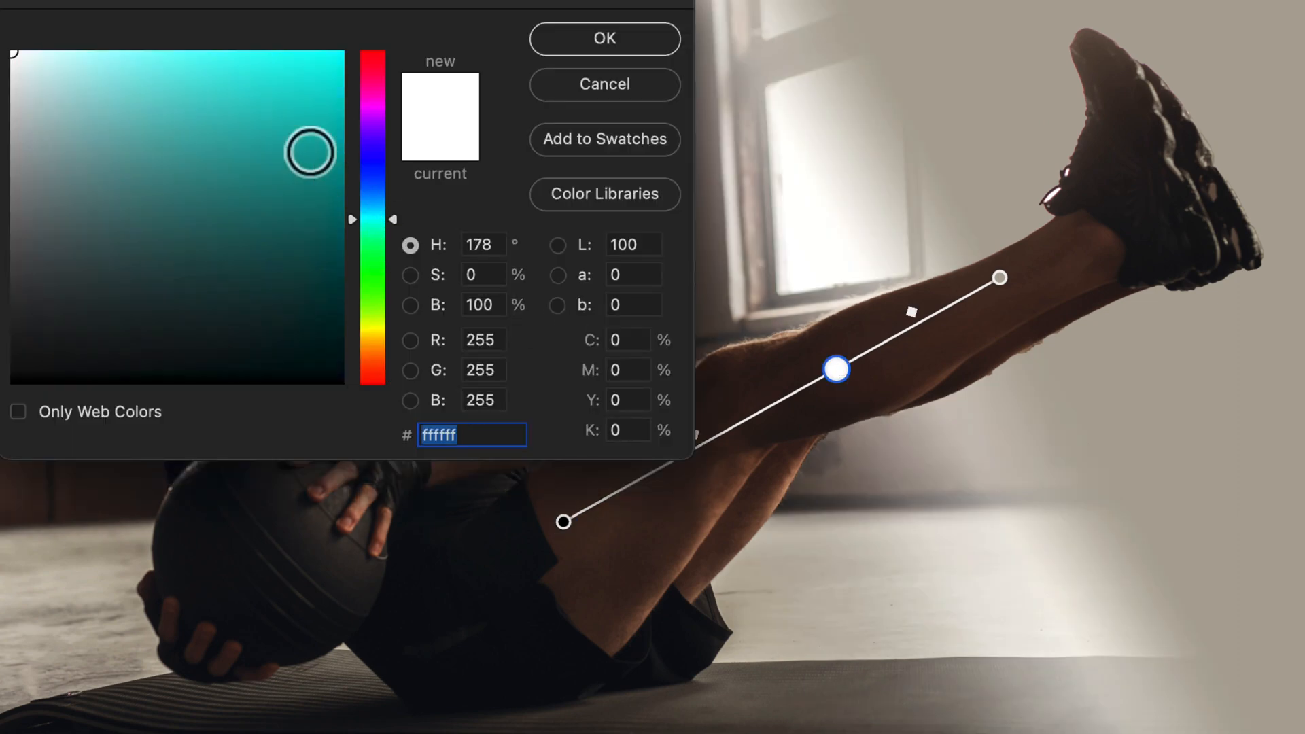
{"action": "left_click", "coordinate": [372, 180]}
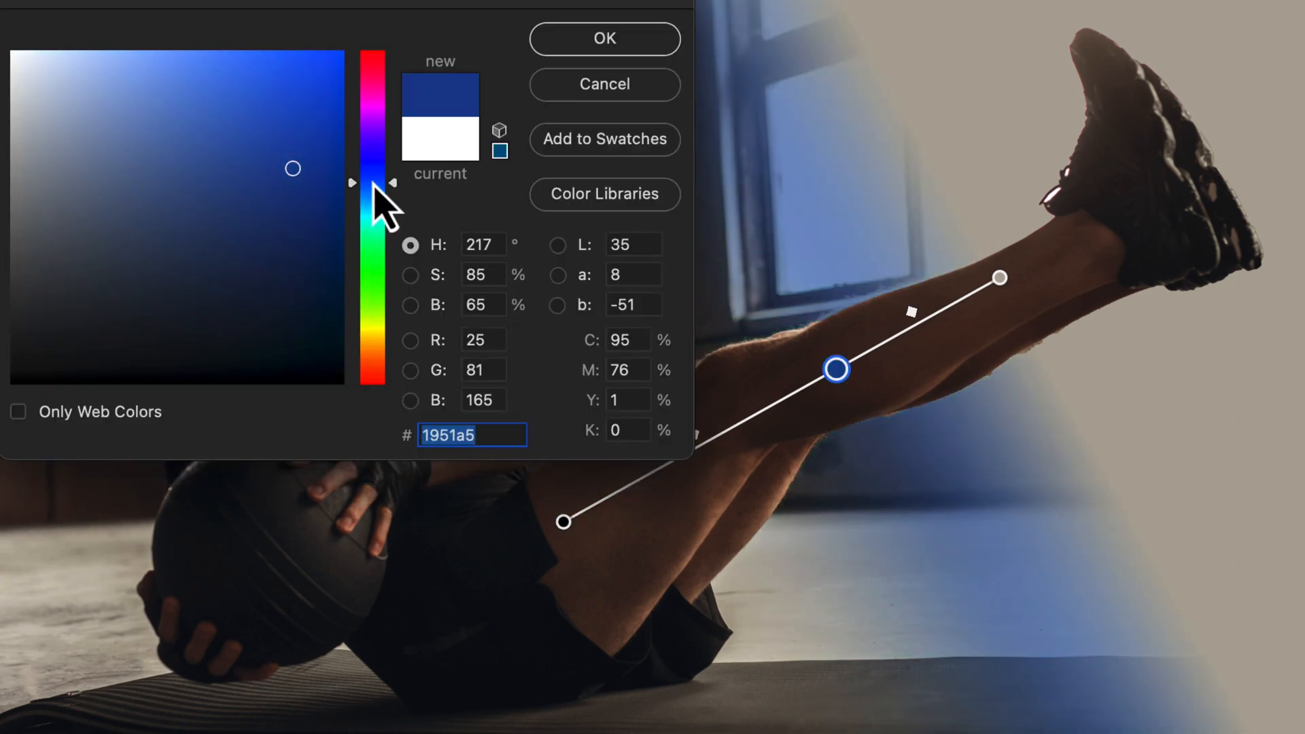
{"action": "left_click", "coordinate": [604, 38]}
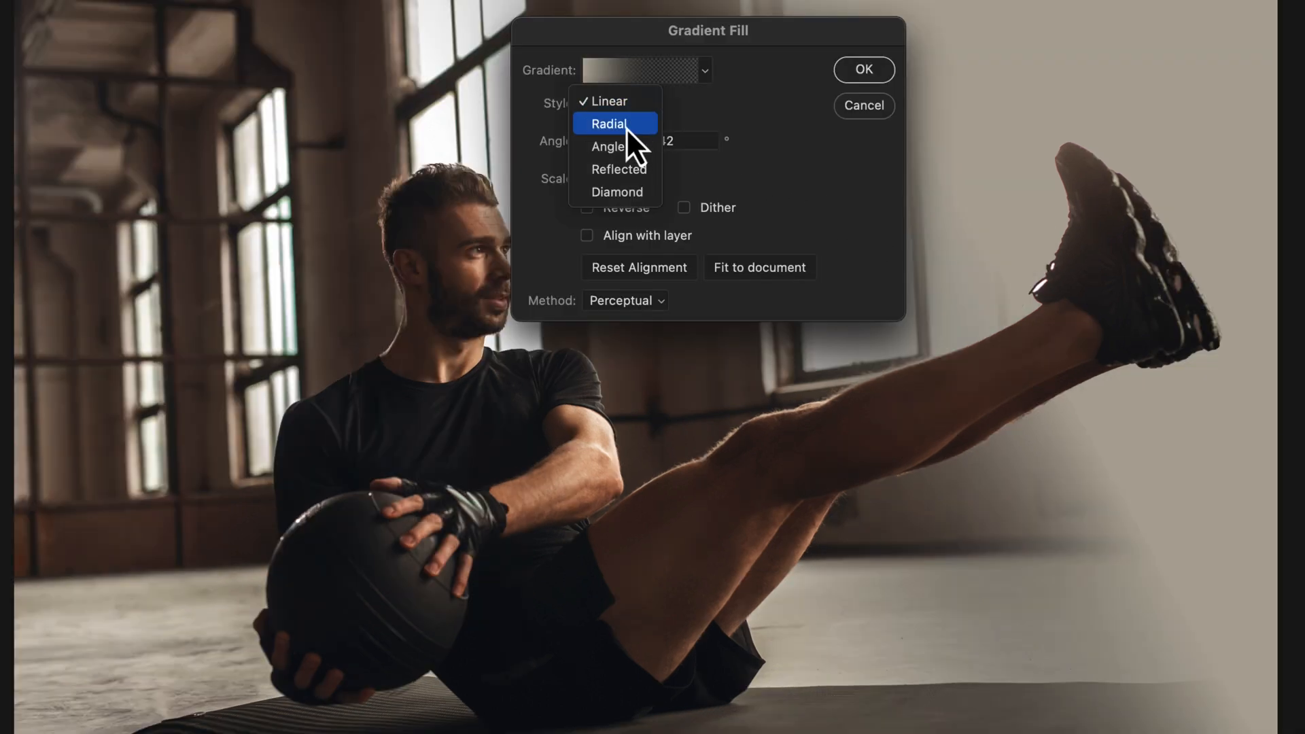
- Make the gradient fill radial and colour it with a beige sampled from the photo
{"action": "left_click", "coordinate": [609, 124]}
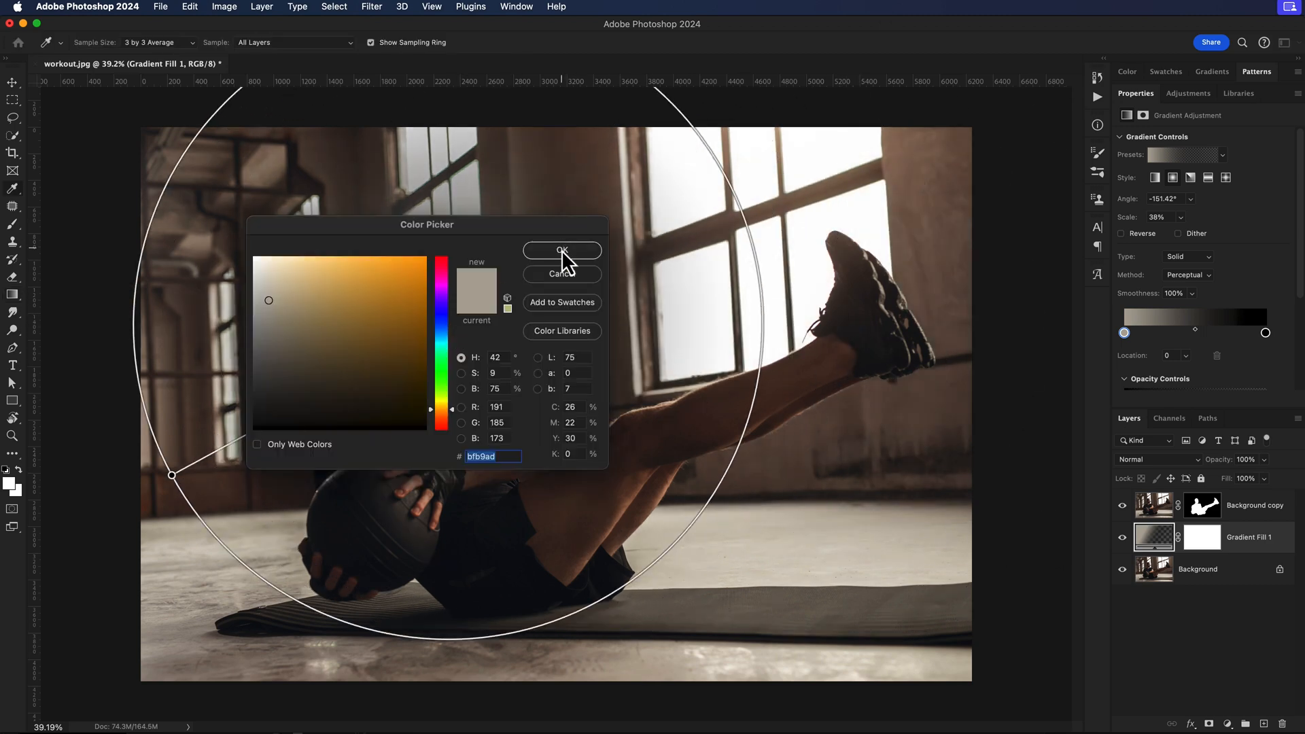
{"action": "left_click", "coordinate": [562, 251]}
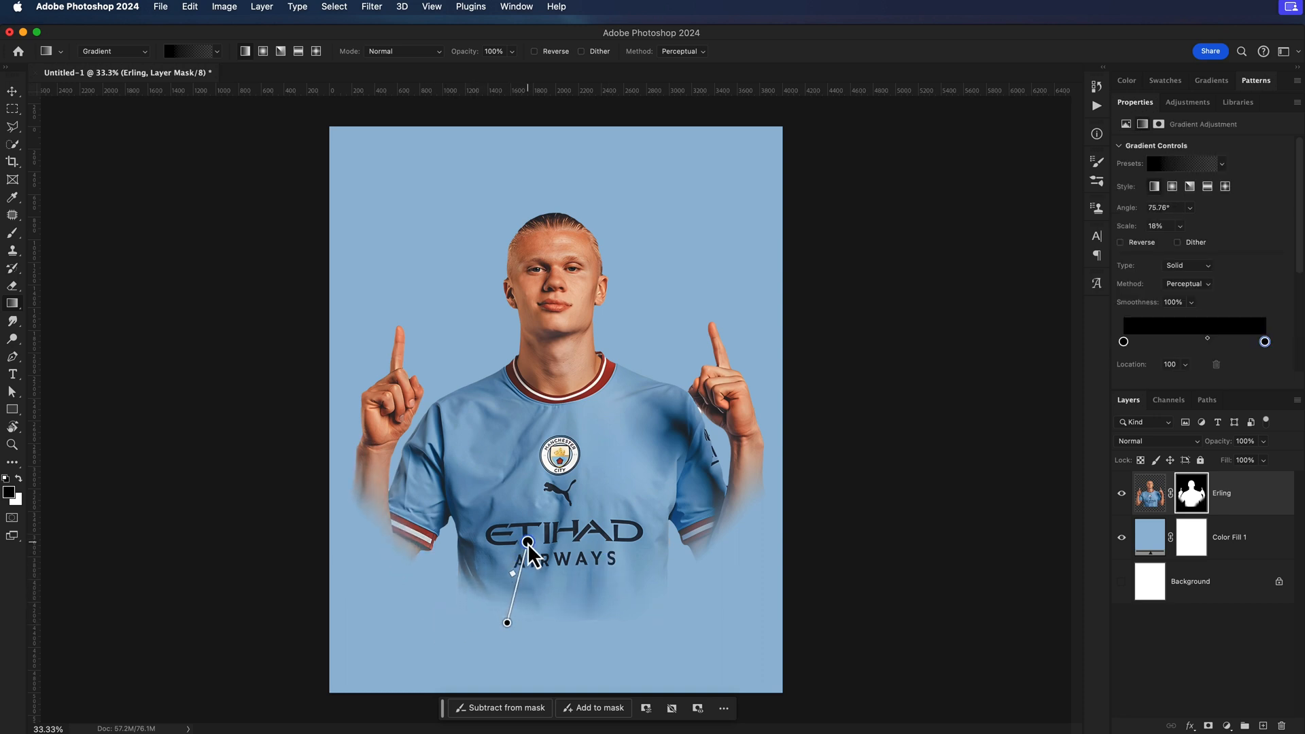
{"action": "mouse_move", "coordinate": [858, 580]}
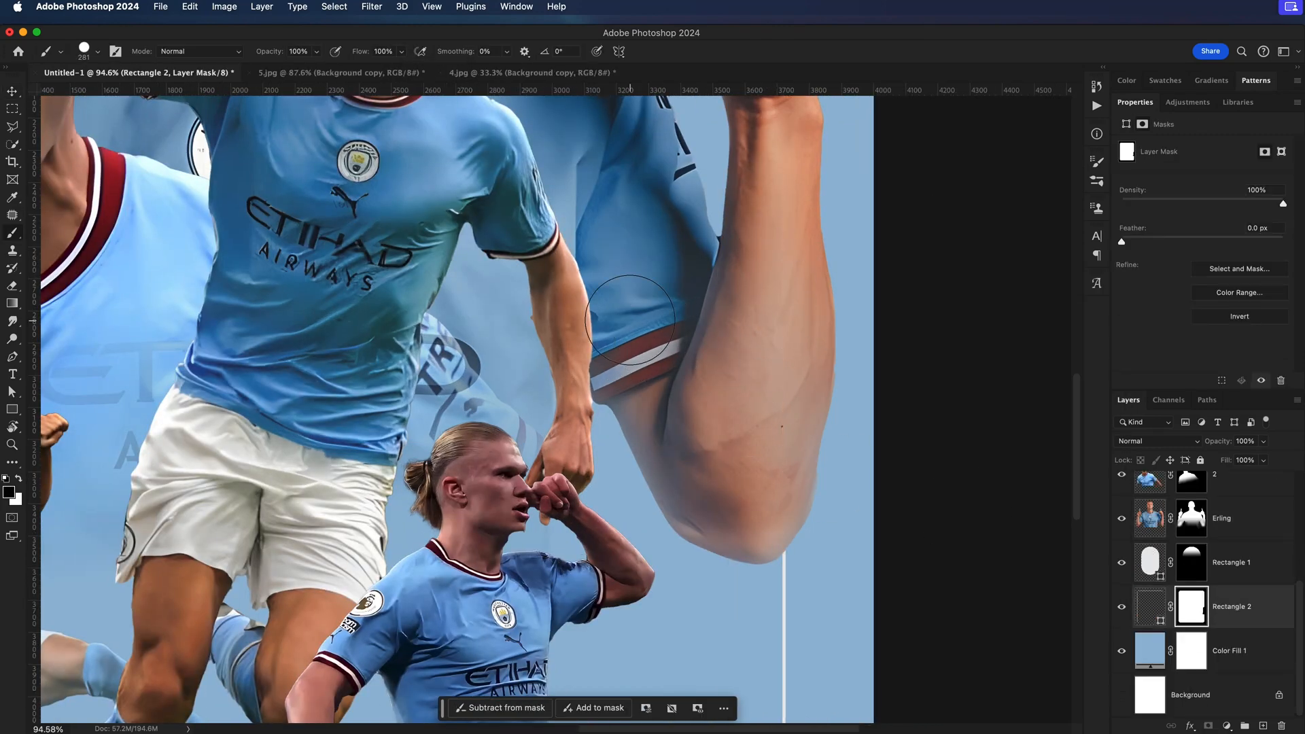
- Paint on the Rectangle 2 mask to hide part of it behind the cutouts
{"action": "left_click", "coordinate": [1156, 441]}
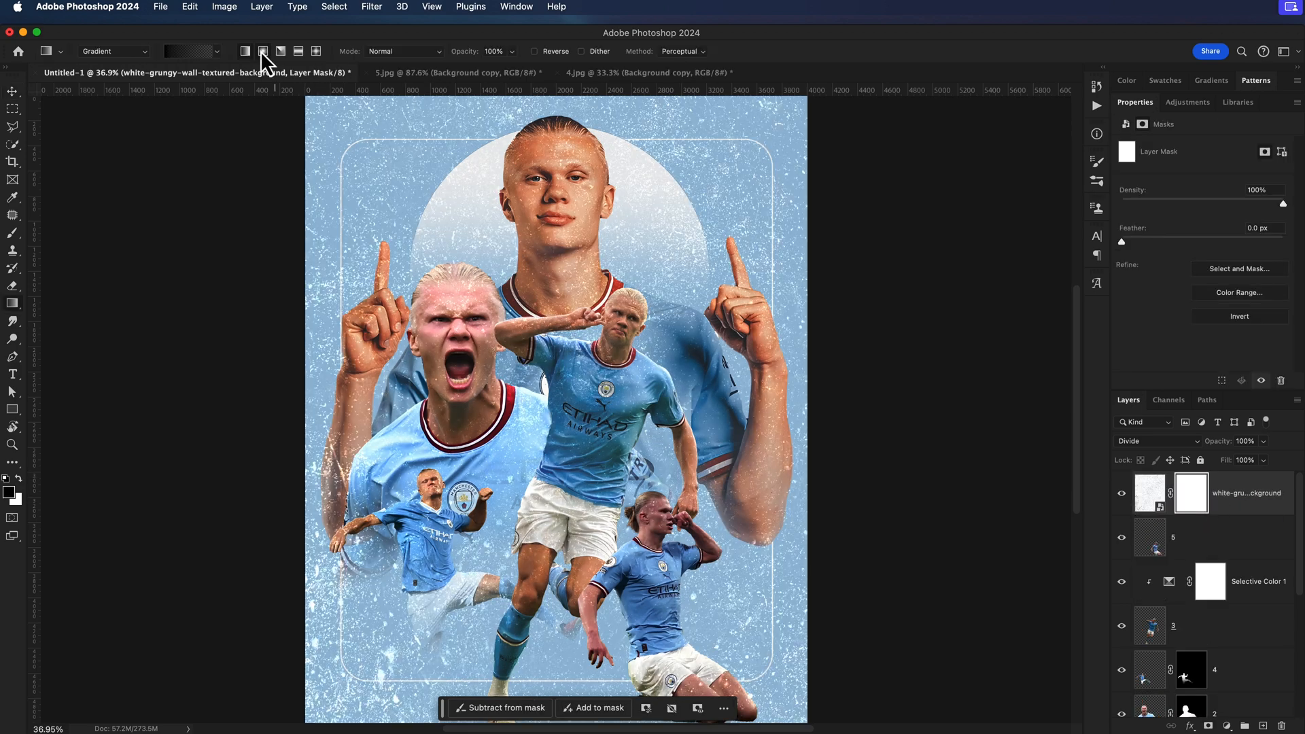
- Switch the texture layer's mask gradient to a radial shape
{"action": "left_click", "coordinate": [12, 91]}
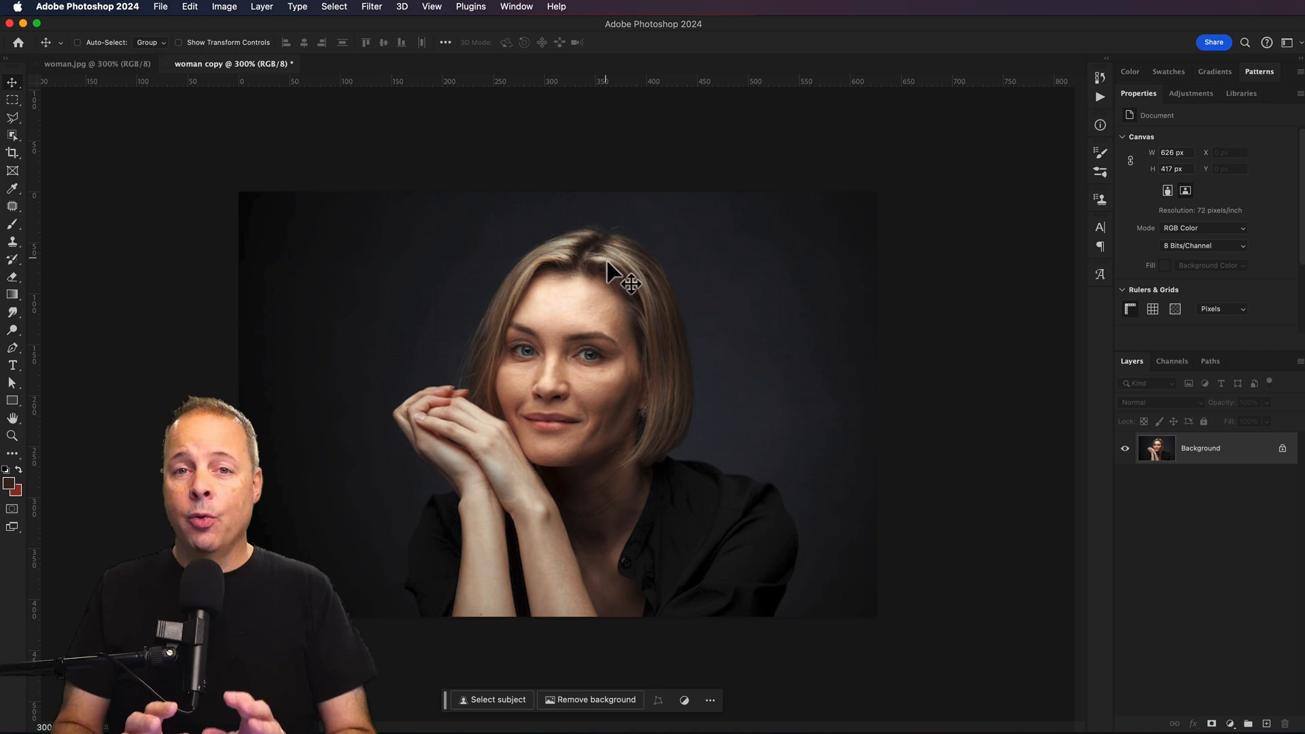
- Bring up Image Size for the woman portrait copy (626 × 417 px)
{"action": "left_click", "coordinate": [224, 6]}
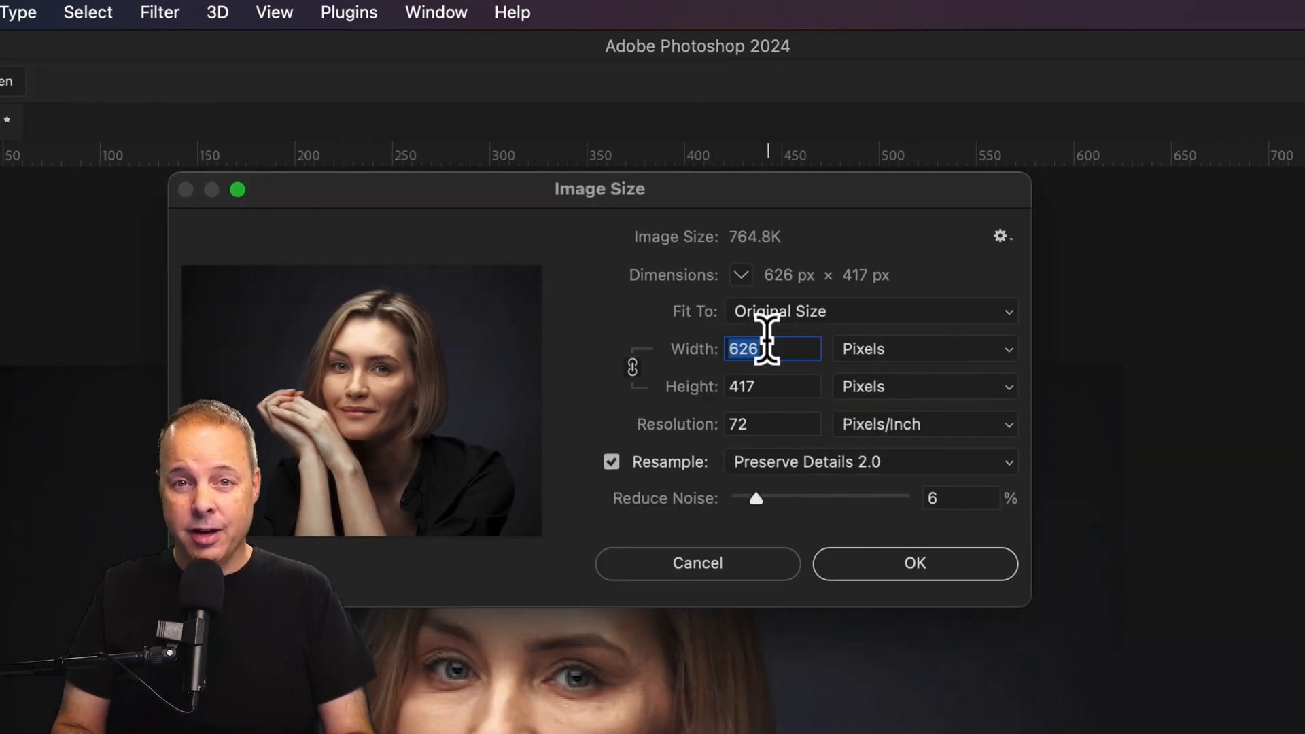